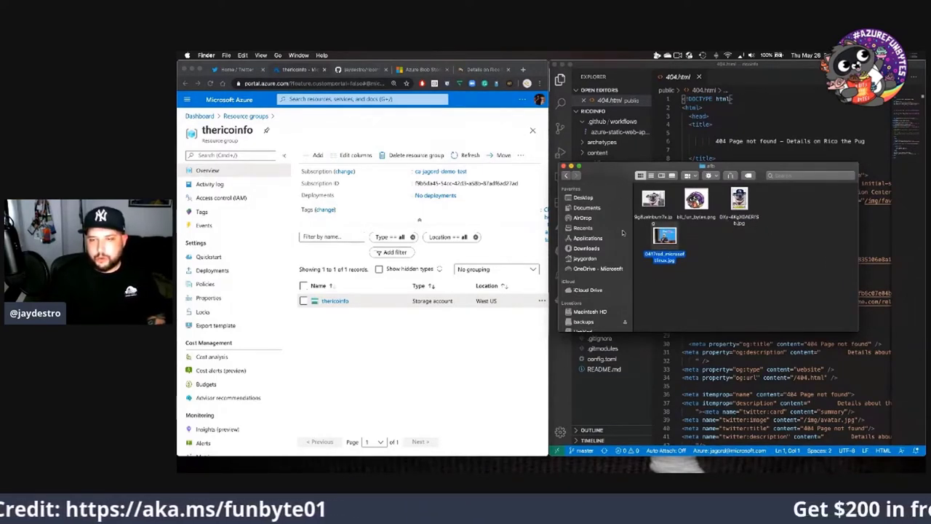
{"action": "mouse_move", "coordinate": [681, 227]}
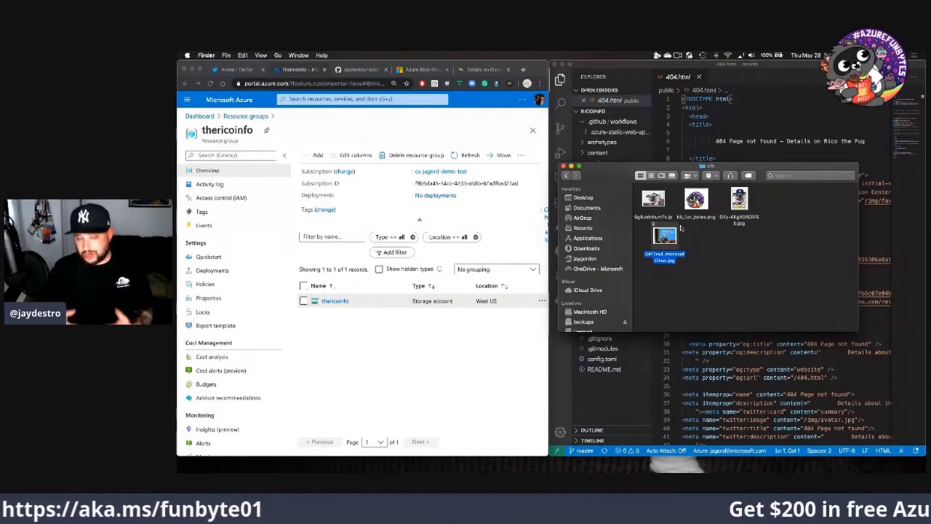
Look over the thericoinfo storage account, then return to the Resource groups list
{"action": "left_click", "coordinate": [334, 300]}
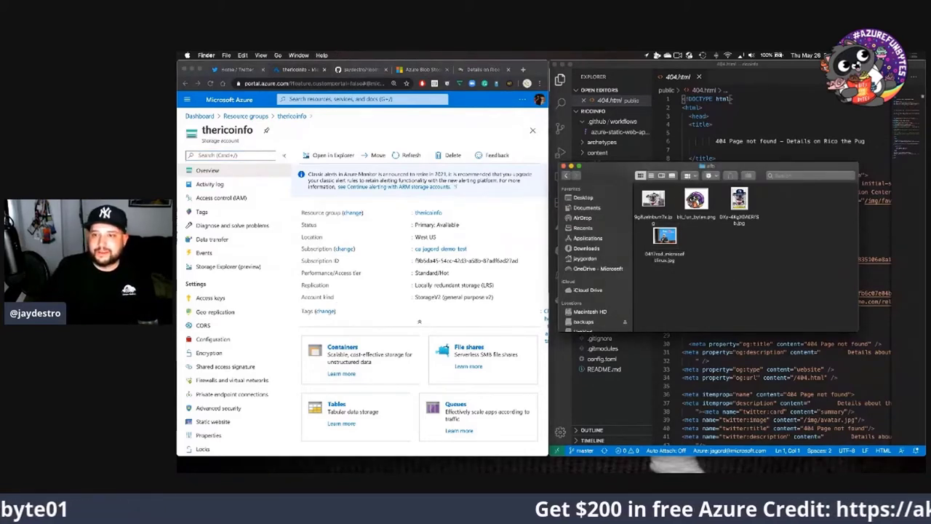
{"action": "left_click", "coordinate": [739, 201]}
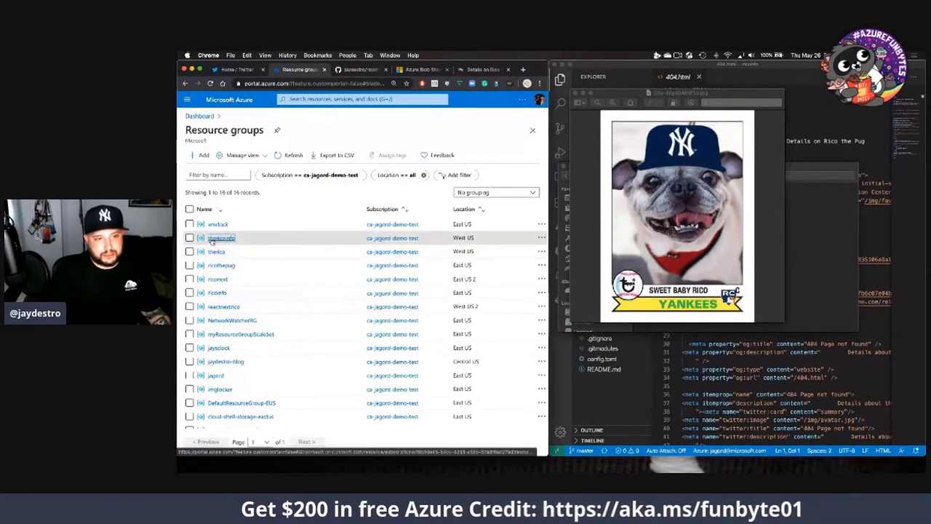
From the thericoinfo resource group, add a new resource and search the marketplace for 'storage'
{"action": "left_click", "coordinate": [221, 238]}
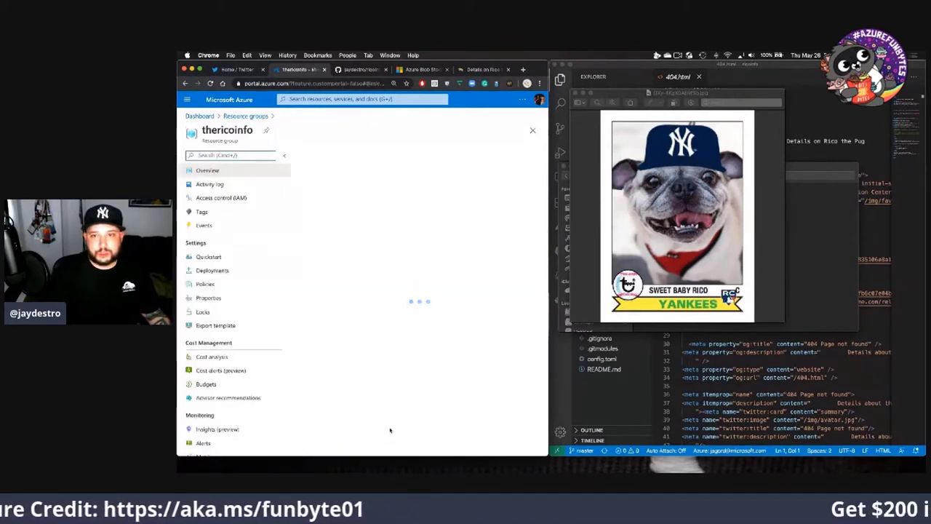
{"action": "left_click", "coordinate": [207, 169]}
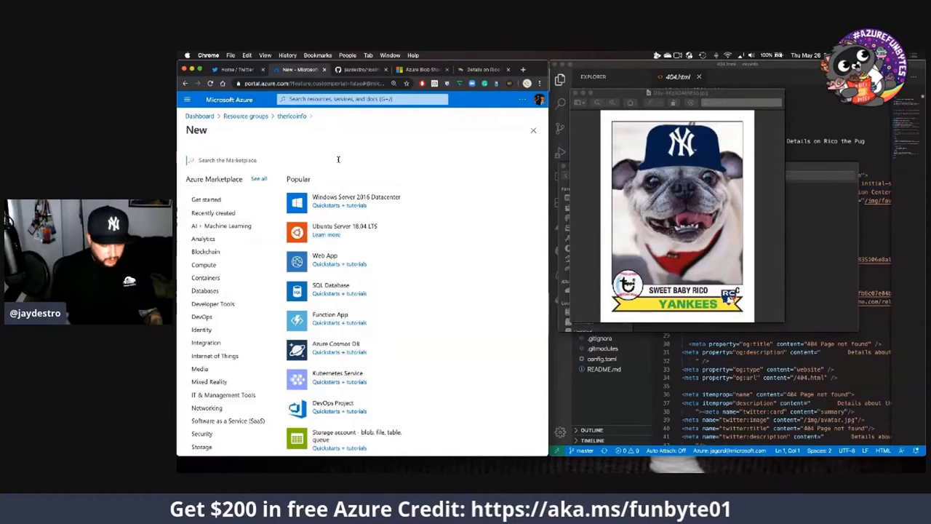
{"action": "type", "text": "storage account - blob, file, table, queue"}
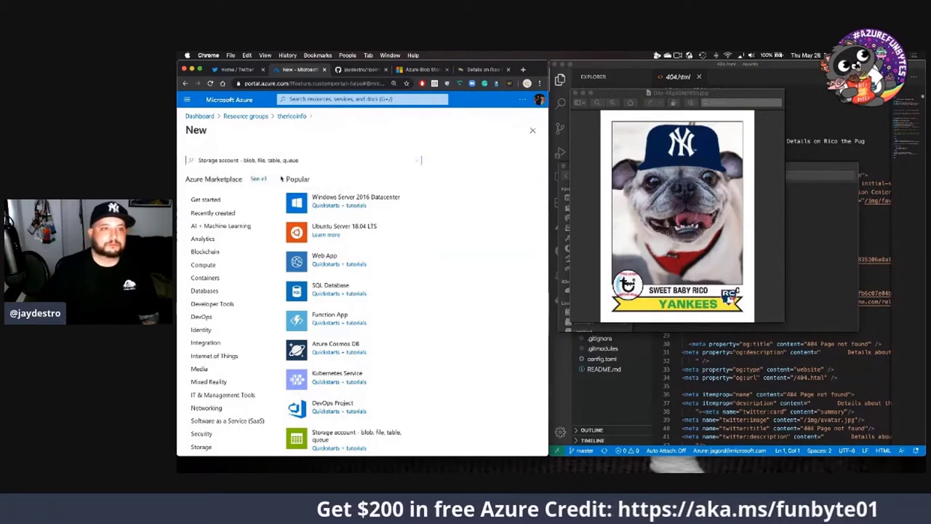
Choose the 'Storage account - blob, file, table, queue' offering from the suggestions
{"action": "left_click", "coordinate": [355, 437]}
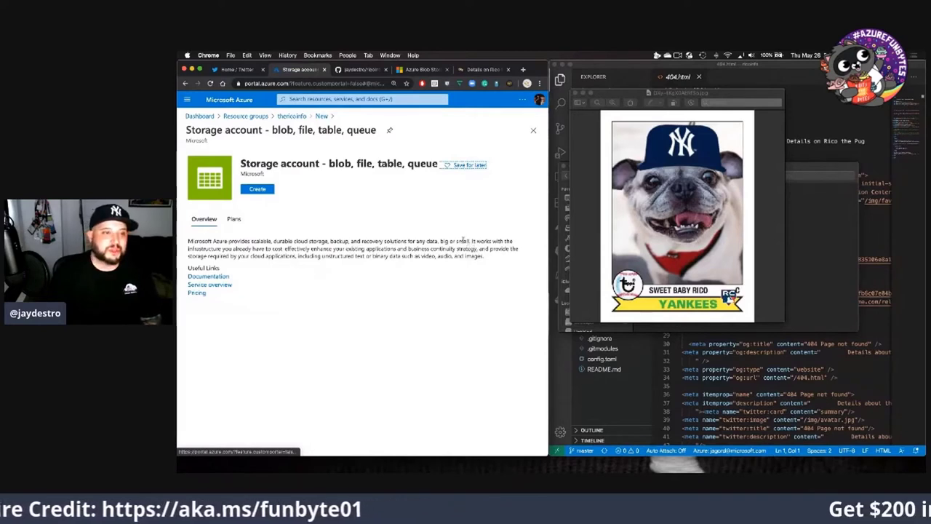
{"action": "mouse_move", "coordinate": [396, 205]}
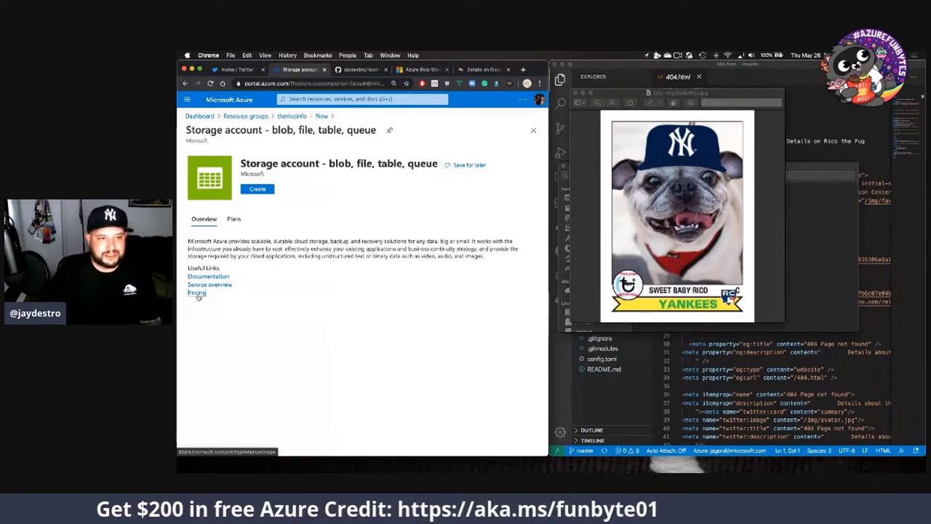
Go to the storage pricing information and into the detailed Block Blobs pricing page
{"action": "left_click", "coordinate": [197, 292]}
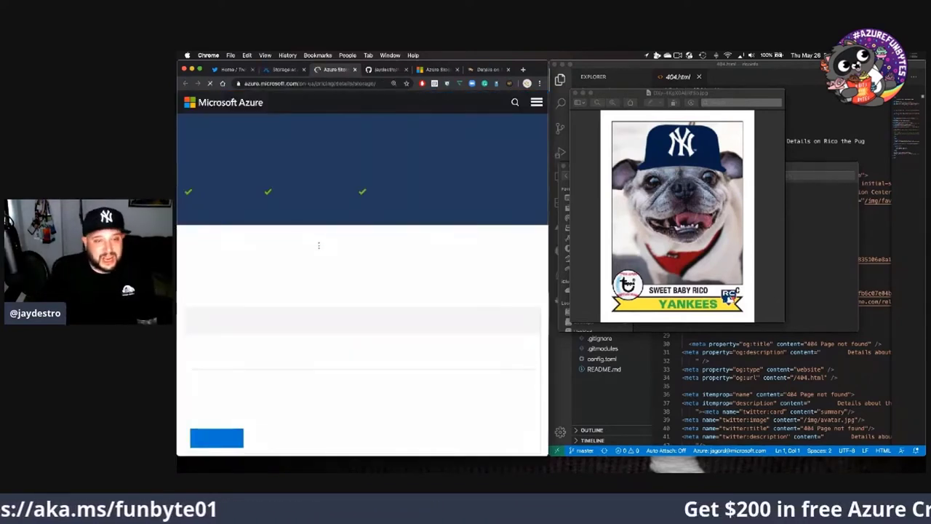
{"action": "scroll", "scroll_direction": "down", "scroll_amount": 3}
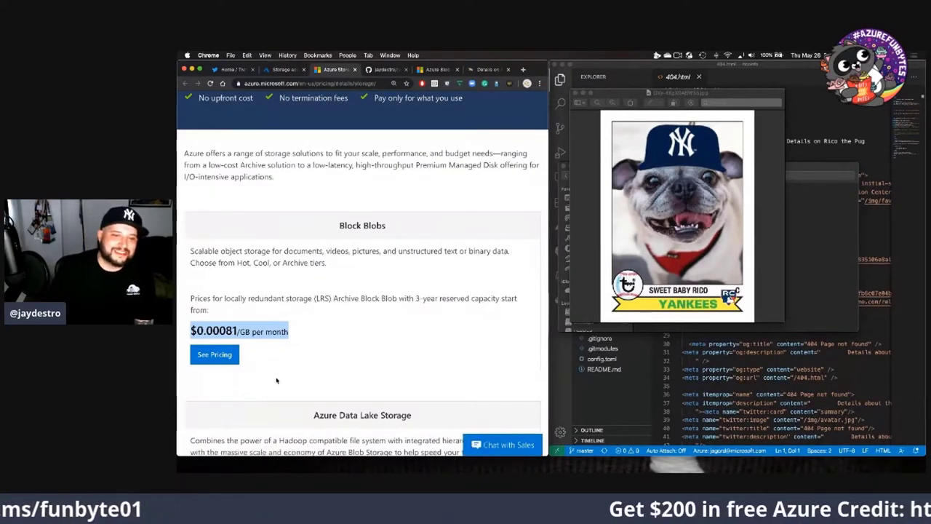
{"action": "scroll", "scroll_direction": "down", "scroll_amount": 3}
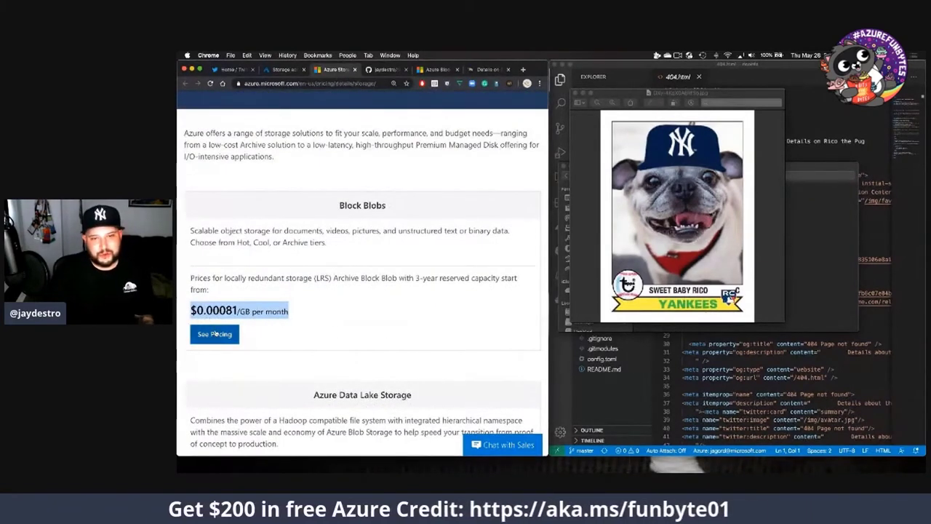
{"action": "left_click", "coordinate": [214, 333]}
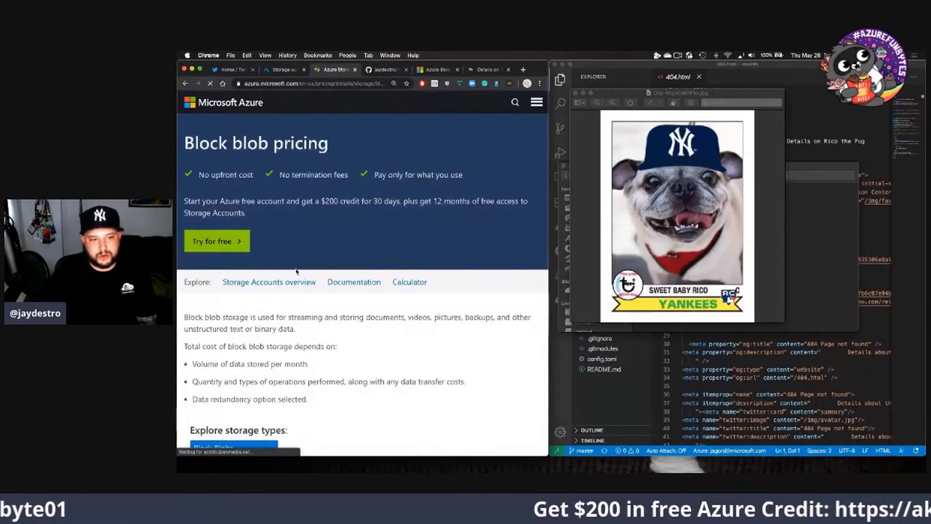
Review the pay-as-you-go per-GB prices across tiers, highlighting the Archive tier price
{"action": "scroll", "scroll_direction": "down", "scroll_amount": 3}
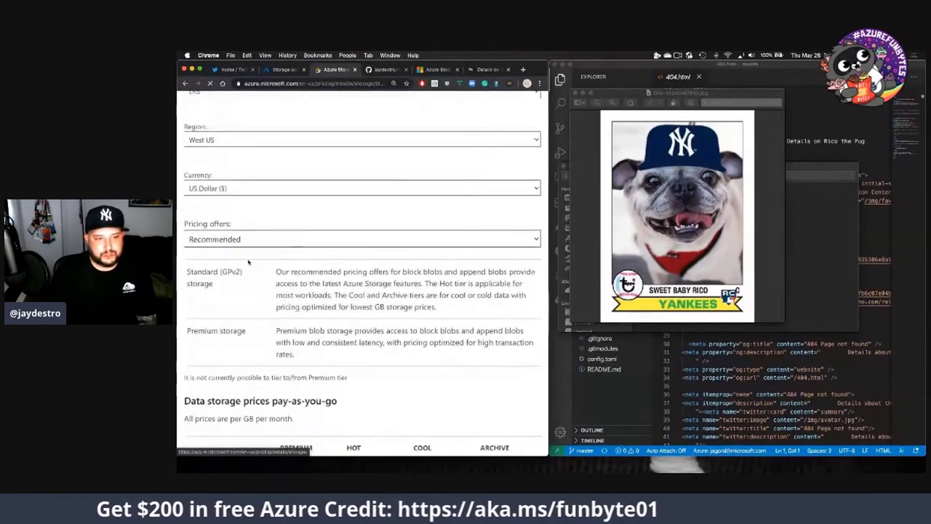
{"action": "scroll", "scroll_direction": "down", "scroll_amount": 3}
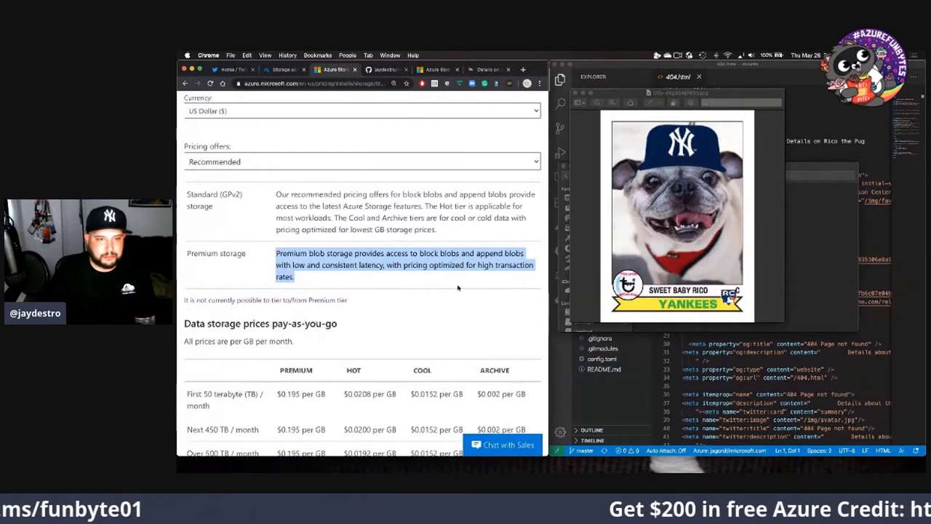
{"action": "scroll", "scroll_direction": "down", "scroll_amount": 3}
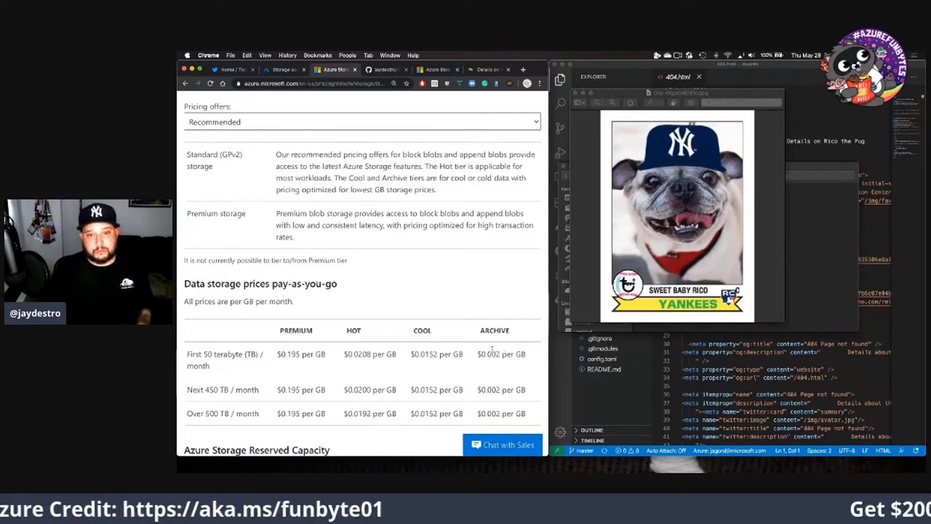
{"action": "double_click", "coordinate": [501, 358]}
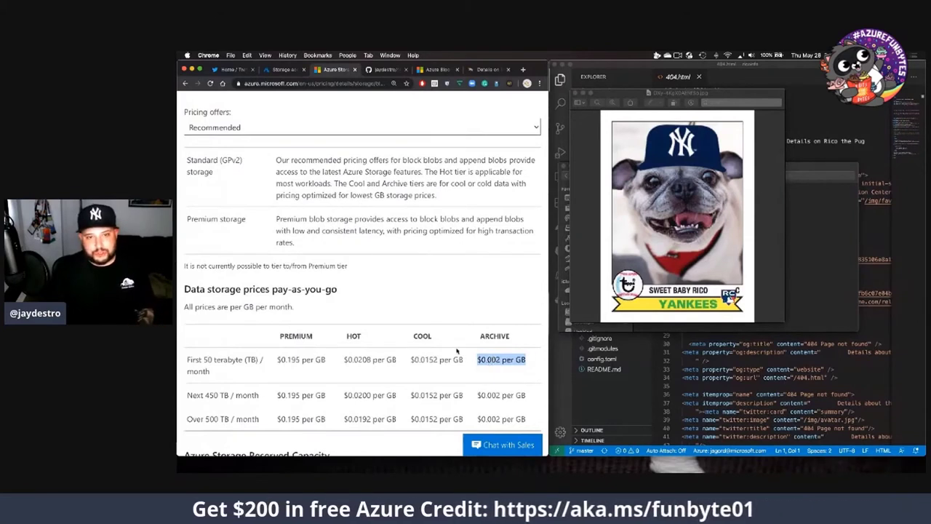
{"action": "mouse_move", "coordinate": [434, 313]}
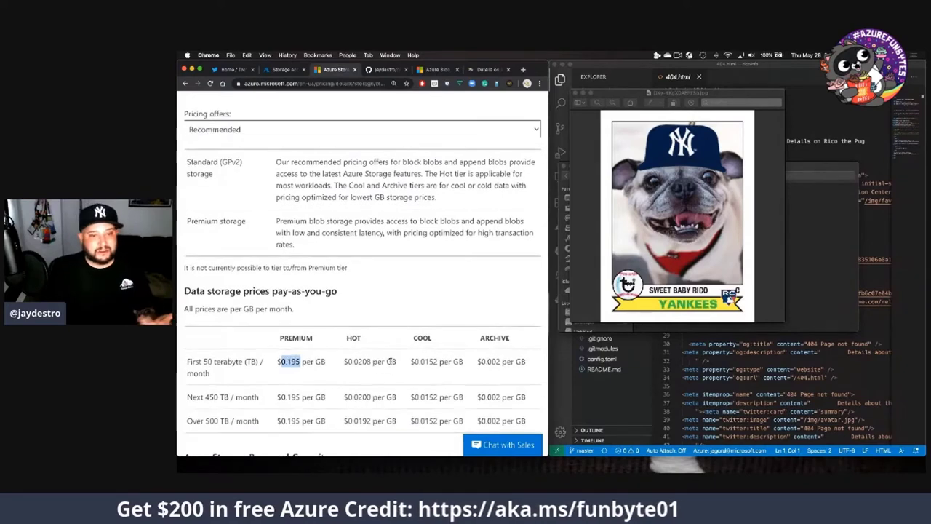
{"action": "scroll", "scroll_direction": "down", "scroll_amount": 3}
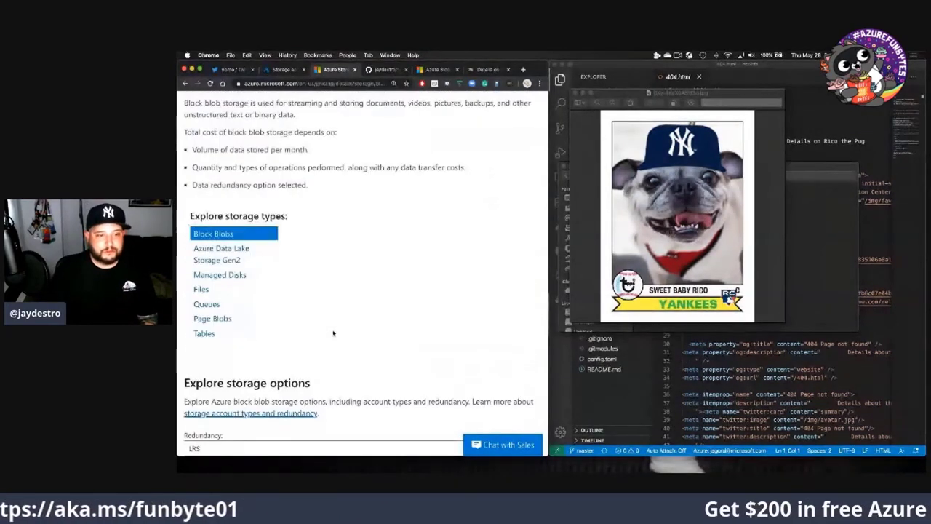
{"action": "scroll", "scroll_direction": "down", "scroll_amount": 3}
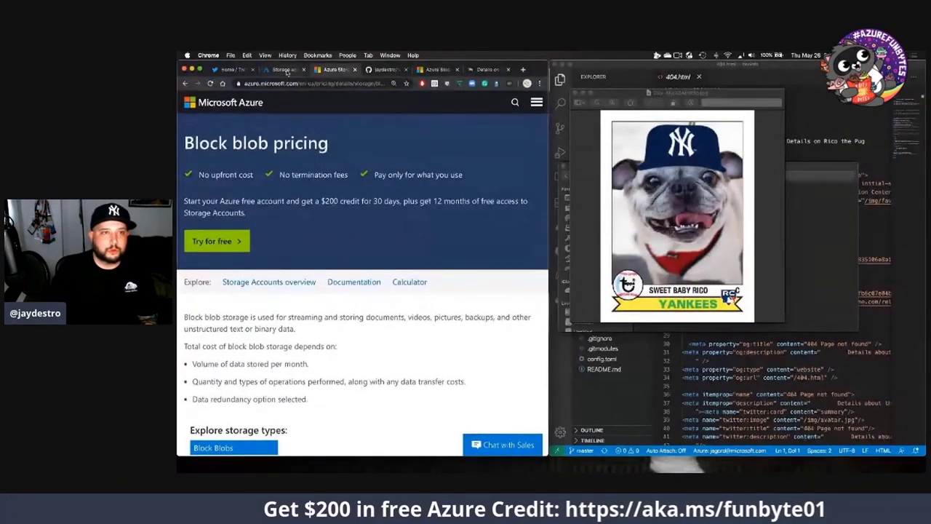
Begin a new storage account named ricoapp located in (US) East US
{"action": "left_click", "coordinate": [283, 70]}
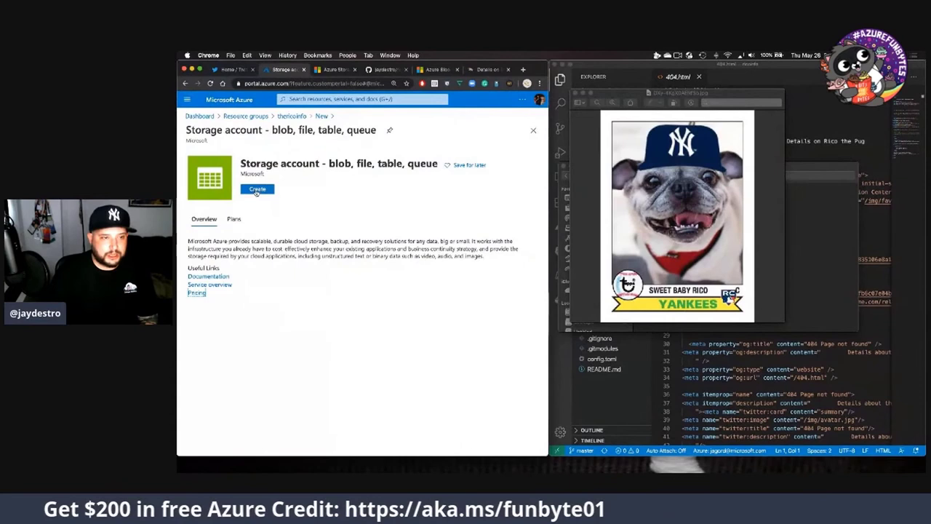
{"action": "left_click", "coordinate": [256, 189]}
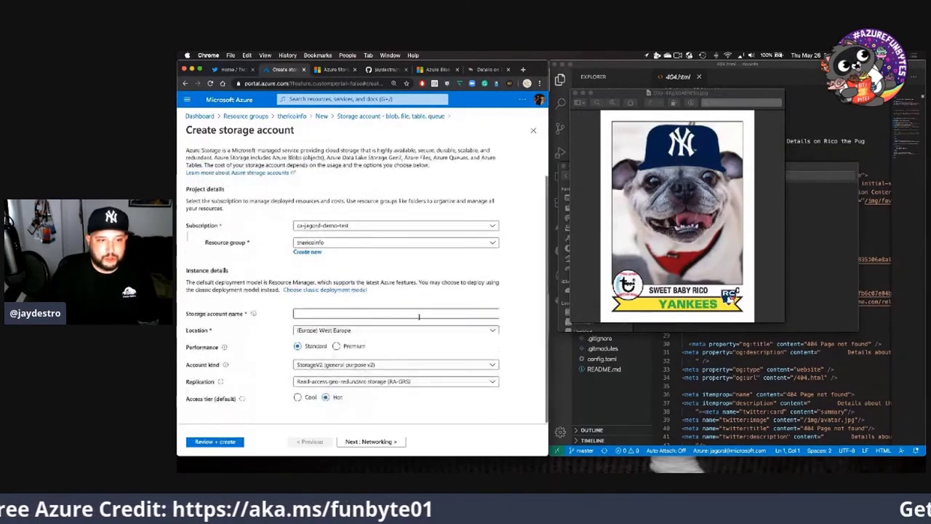
{"action": "left_click", "coordinate": [396, 315]}
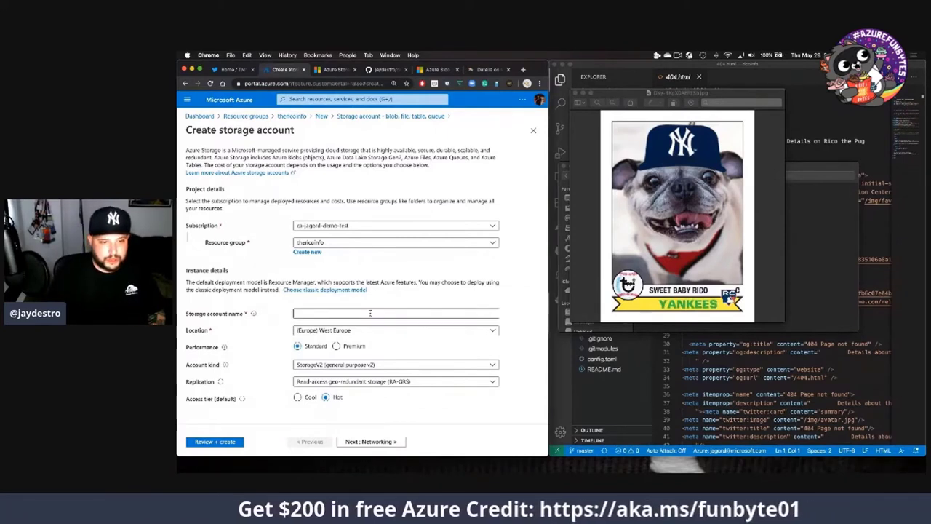
{"action": "left_click", "coordinate": [396, 313]}
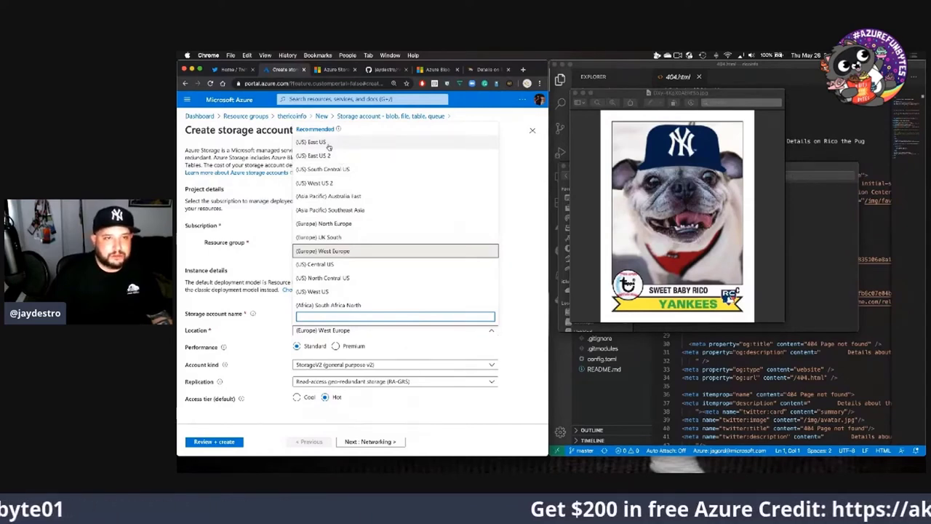
{"action": "left_click", "coordinate": [311, 141]}
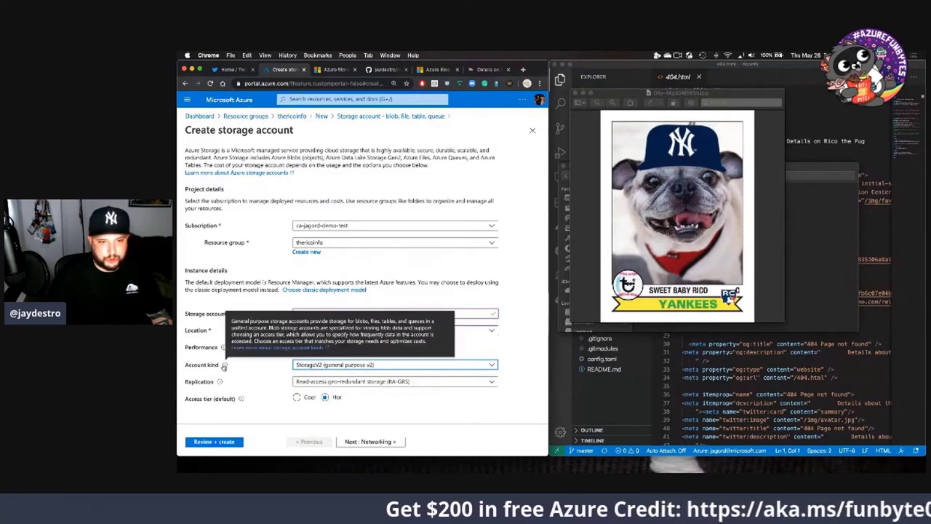
Set the account kind to BlobStorage and look at its product information
{"action": "left_click", "coordinate": [395, 364]}
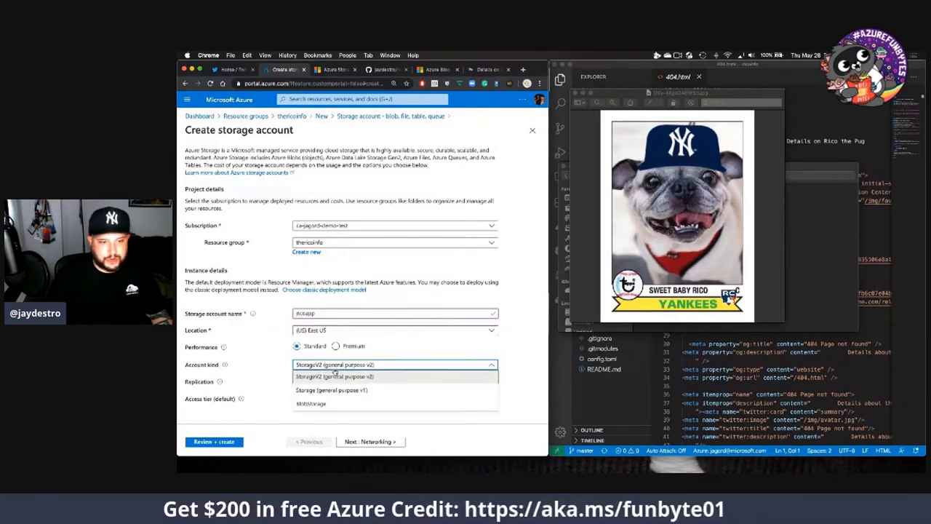
{"action": "left_click", "coordinate": [311, 403]}
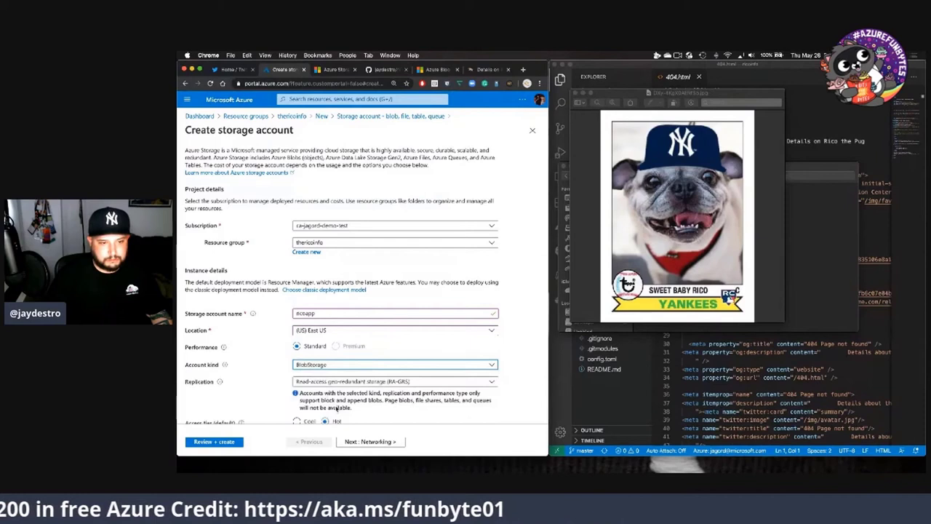
{"action": "scroll", "scroll_direction": "down", "scroll_amount": 3}
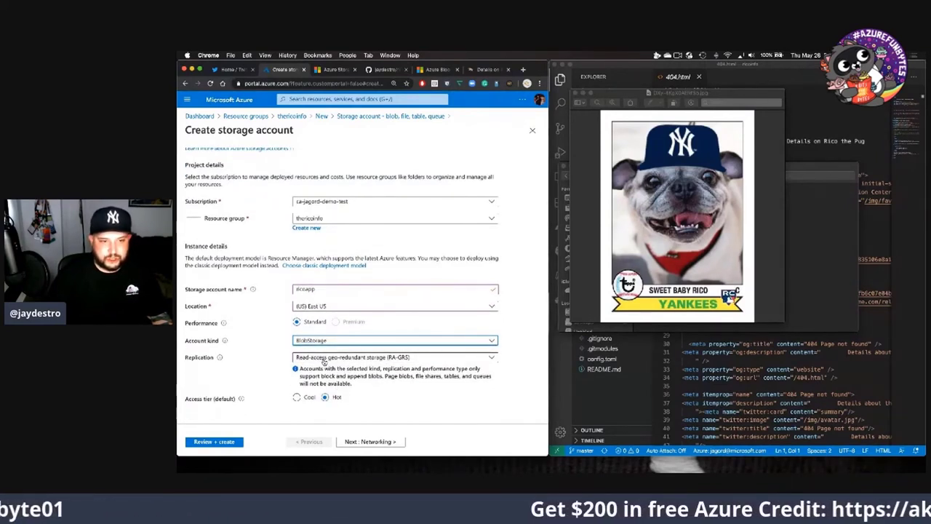
{"action": "left_click", "coordinate": [395, 356]}
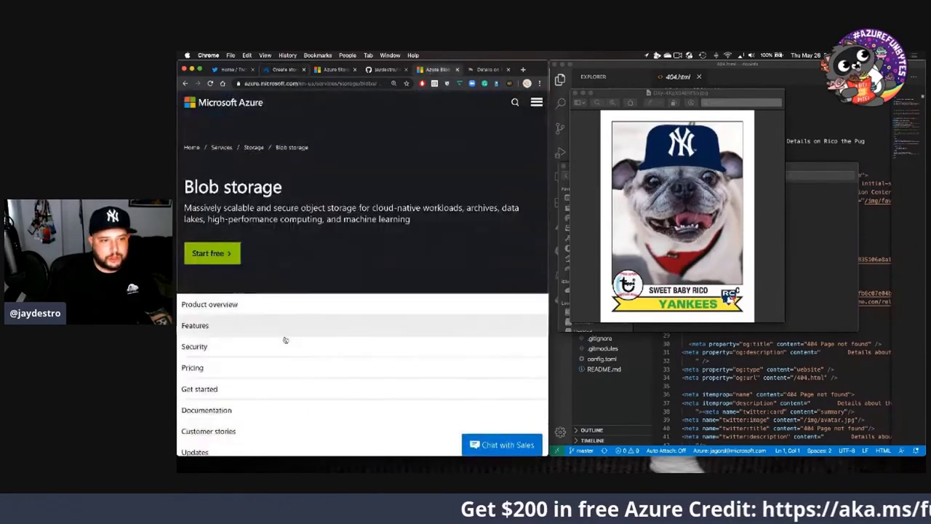
Leave the Blob storage product page and return to the Create storage account form
{"action": "scroll", "scroll_direction": "down", "scroll_amount": 3}
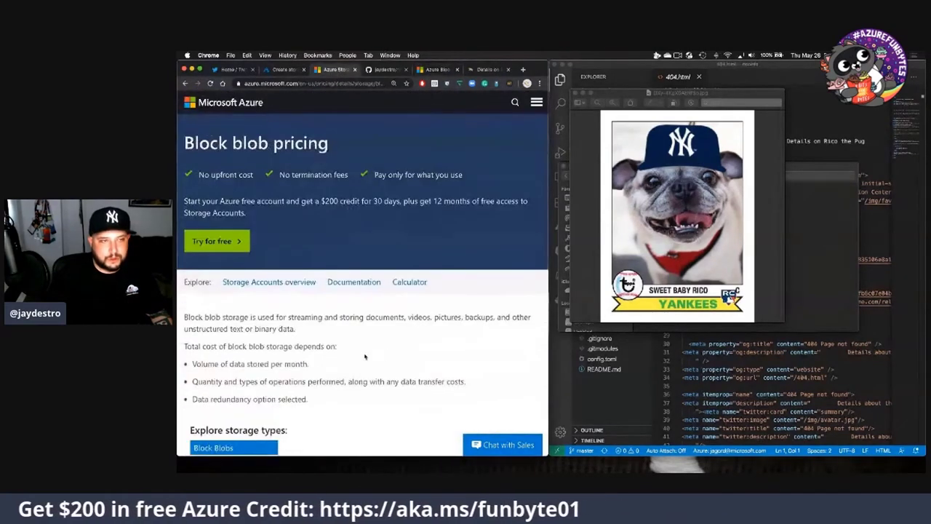
{"action": "left_click", "coordinate": [280, 70]}
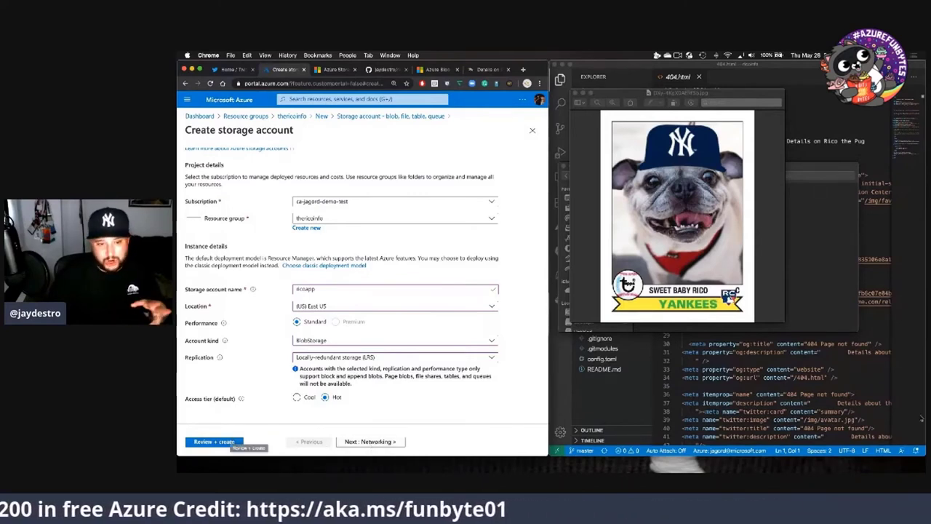
Keep Public endpoint (all networks), pass through Advanced settings and reach Review + create
{"action": "left_click", "coordinate": [370, 442]}
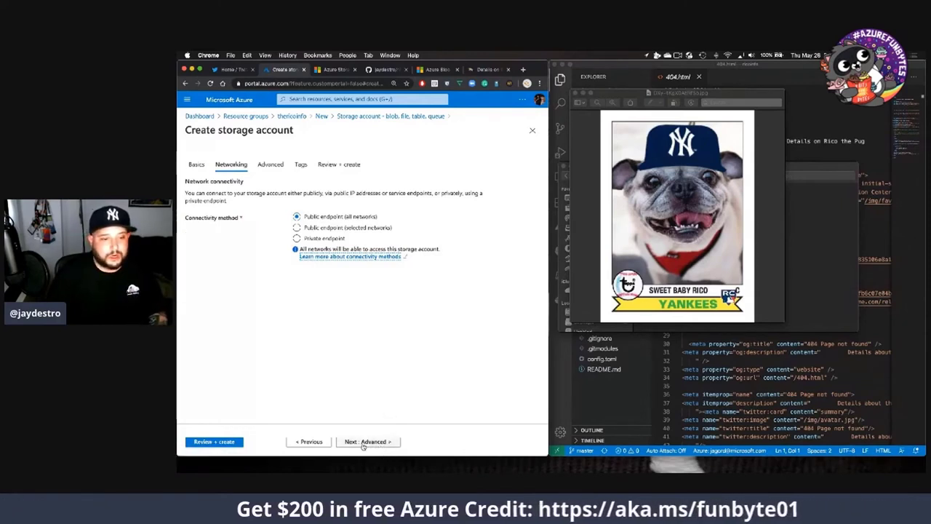
{"action": "left_click", "coordinate": [366, 442]}
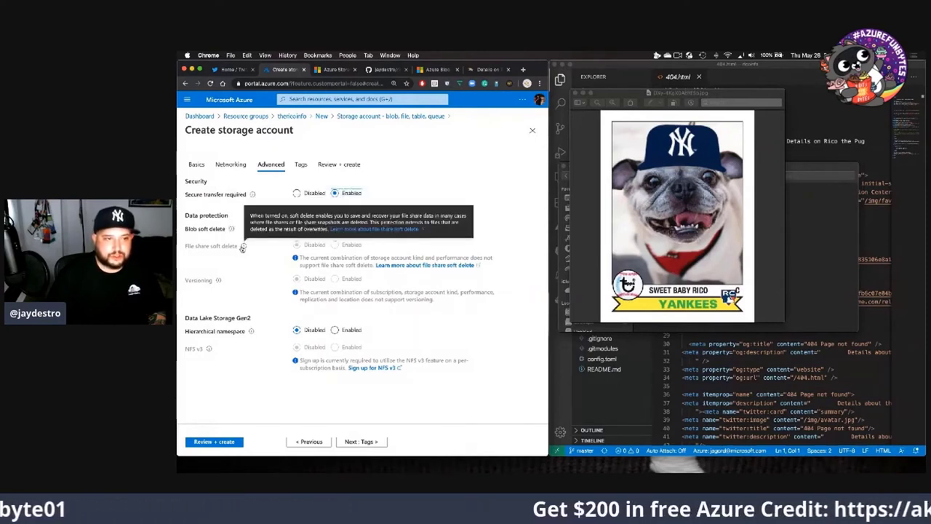
{"action": "mouse_move", "coordinate": [218, 279]}
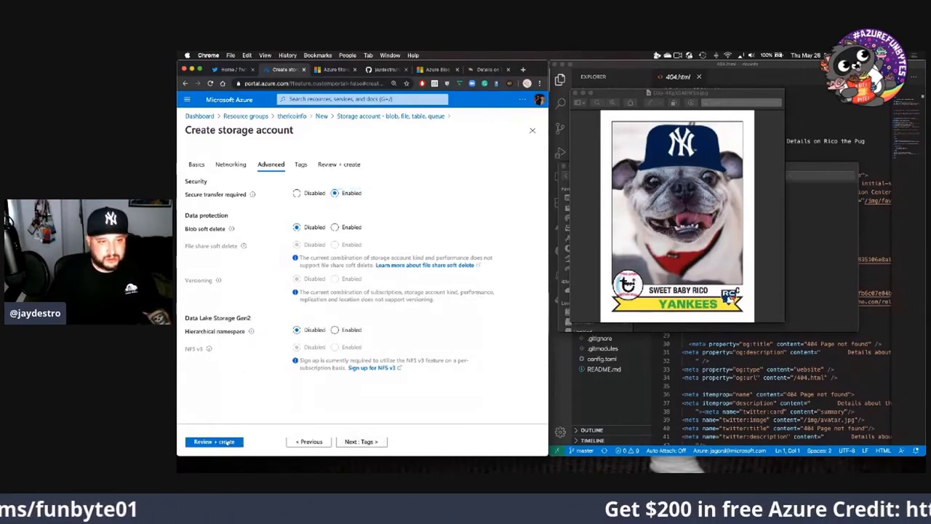
{"action": "left_click", "coordinate": [214, 443]}
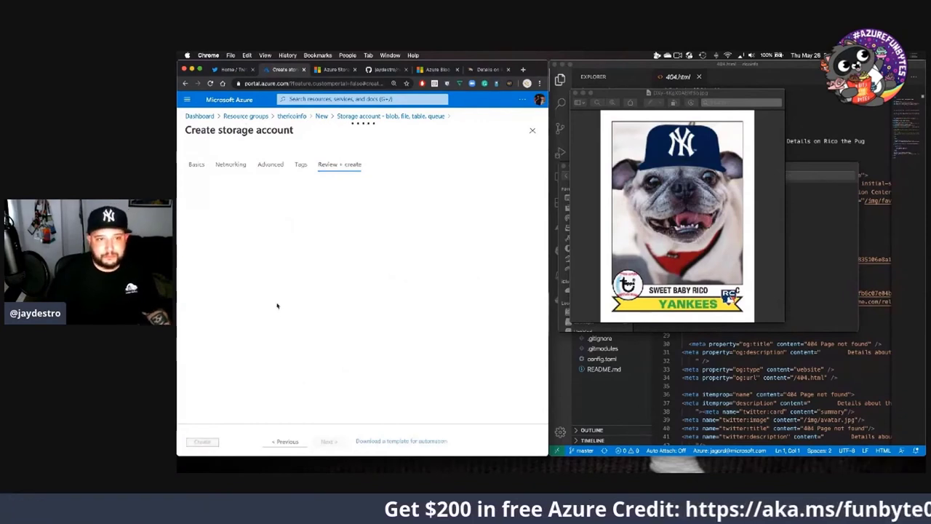
Create the ricoapp storage account, follow deployment to success and go to the resource
{"action": "left_click", "coordinate": [339, 163]}
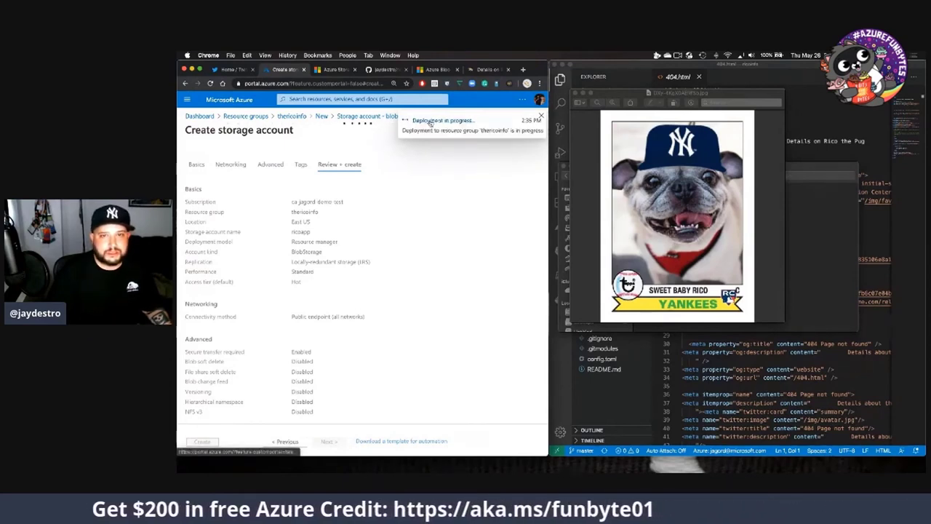
{"action": "left_click", "coordinate": [200, 442]}
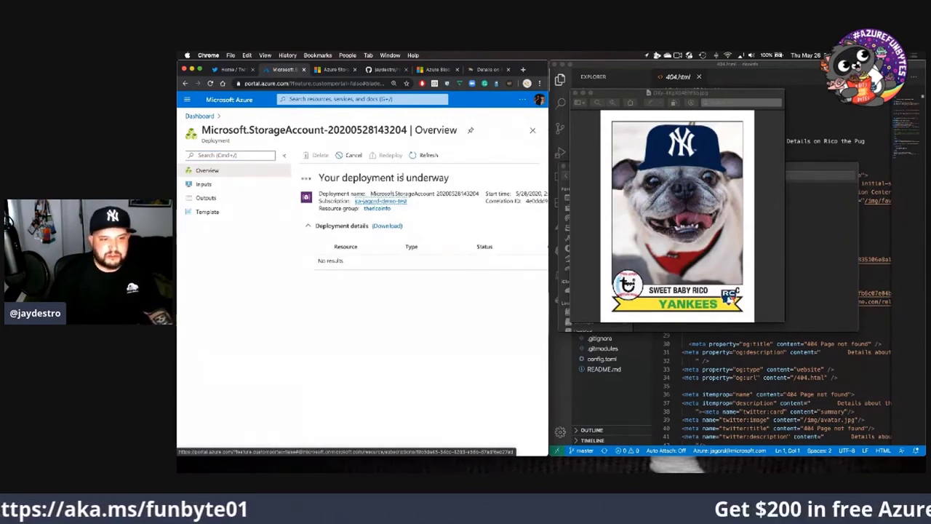
{"action": "left_click", "coordinate": [428, 155]}
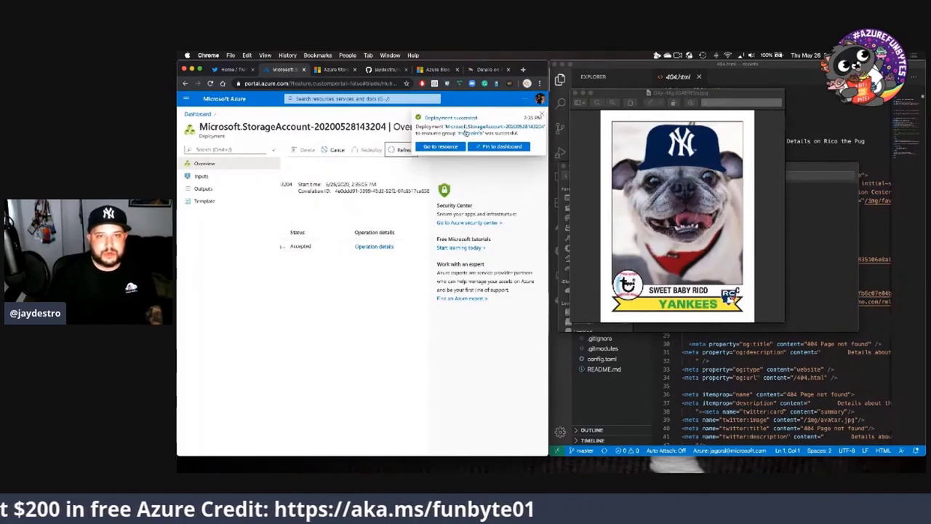
{"action": "left_click", "coordinate": [439, 145]}
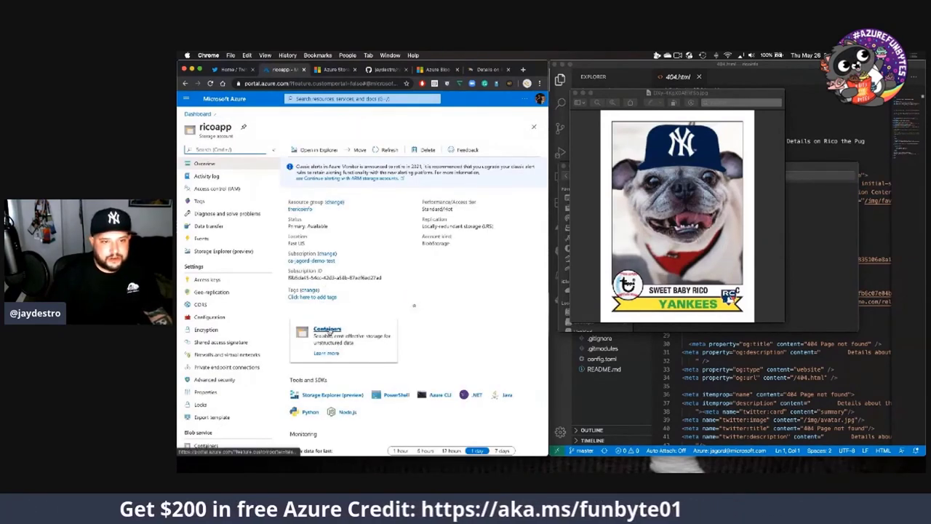
Create container ricopic with anonymous read access for the container and its blobs
{"action": "left_click", "coordinate": [328, 332]}
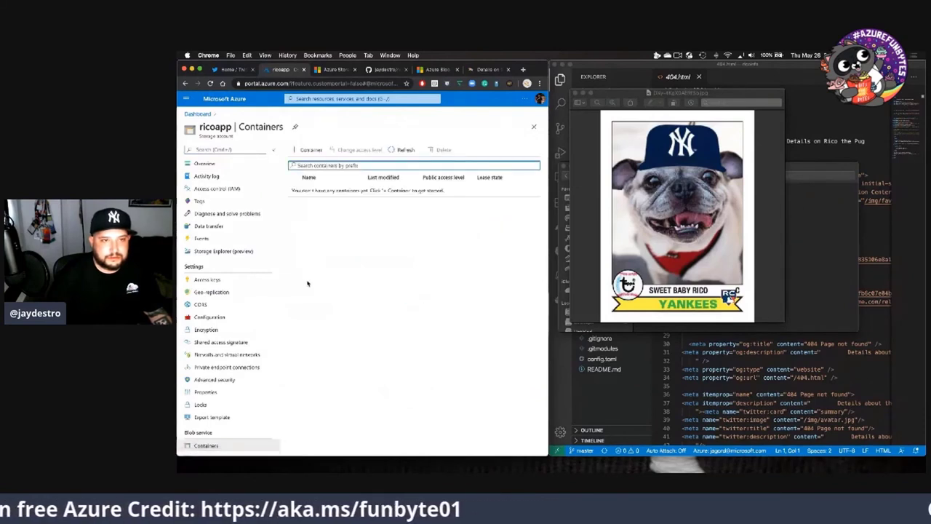
{"action": "left_click", "coordinate": [309, 149]}
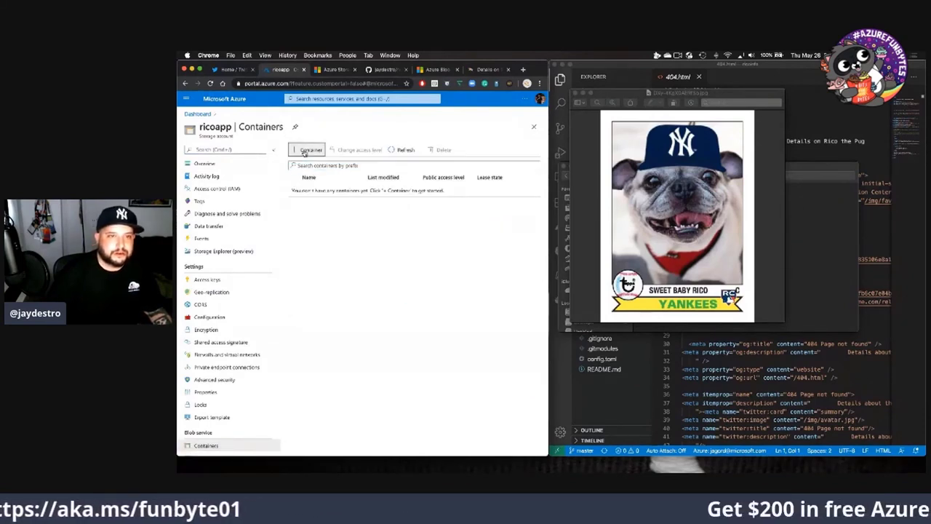
{"action": "left_click", "coordinate": [305, 150]}
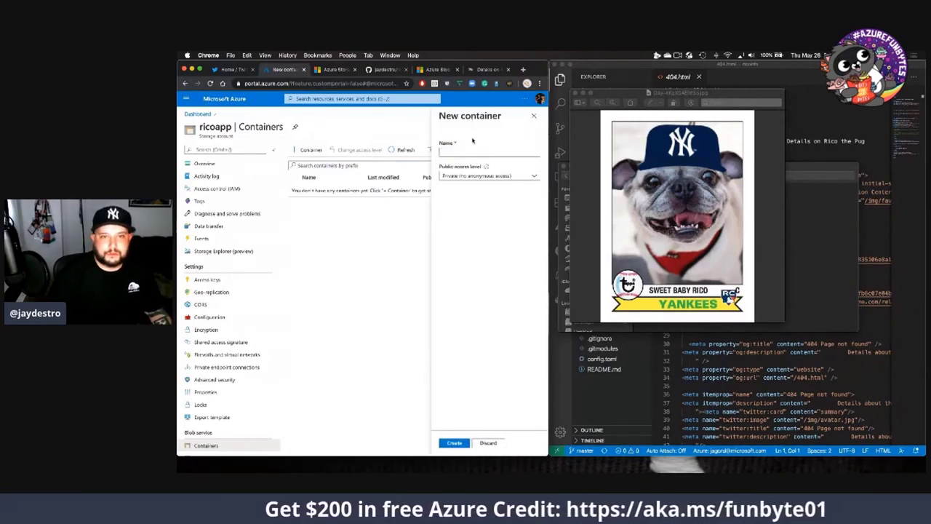
{"action": "left_click", "coordinate": [489, 175]}
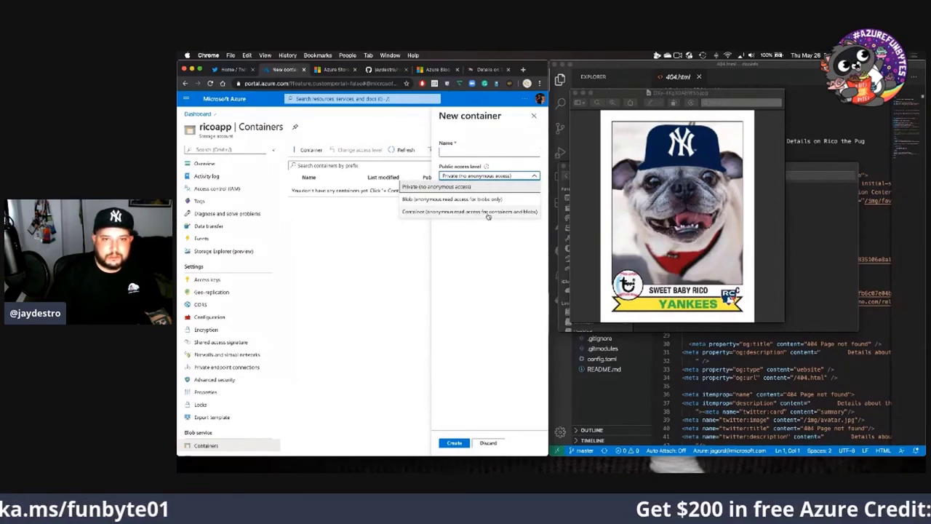
{"action": "left_click", "coordinate": [471, 211]}
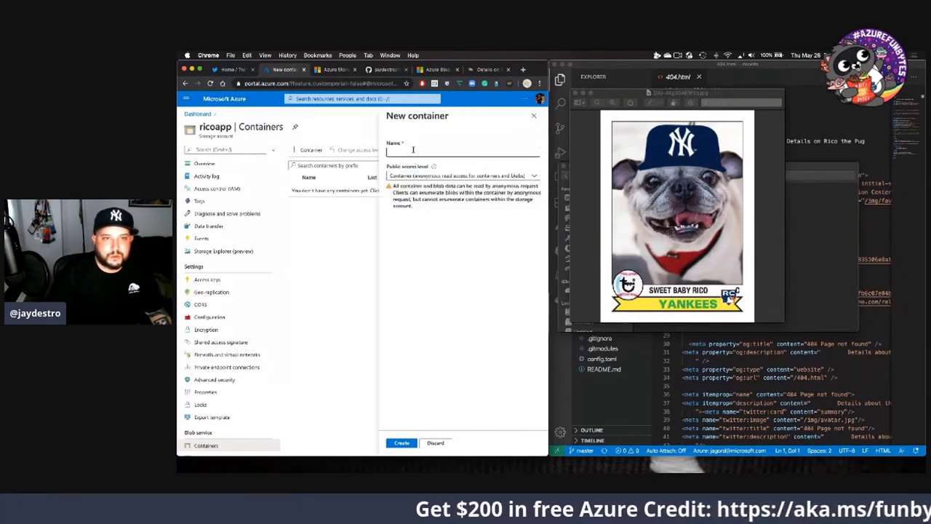
{"action": "left_click", "coordinate": [463, 151]}
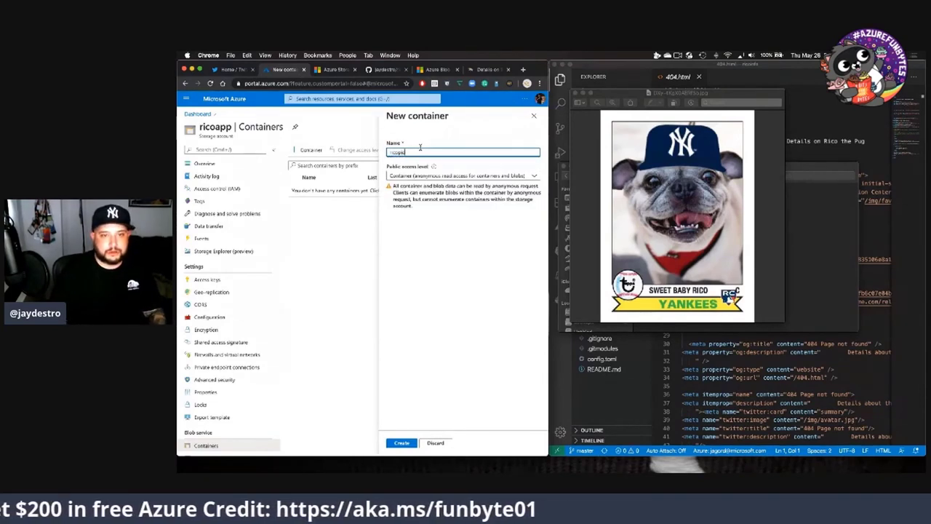
{"action": "left_click", "coordinate": [402, 442]}
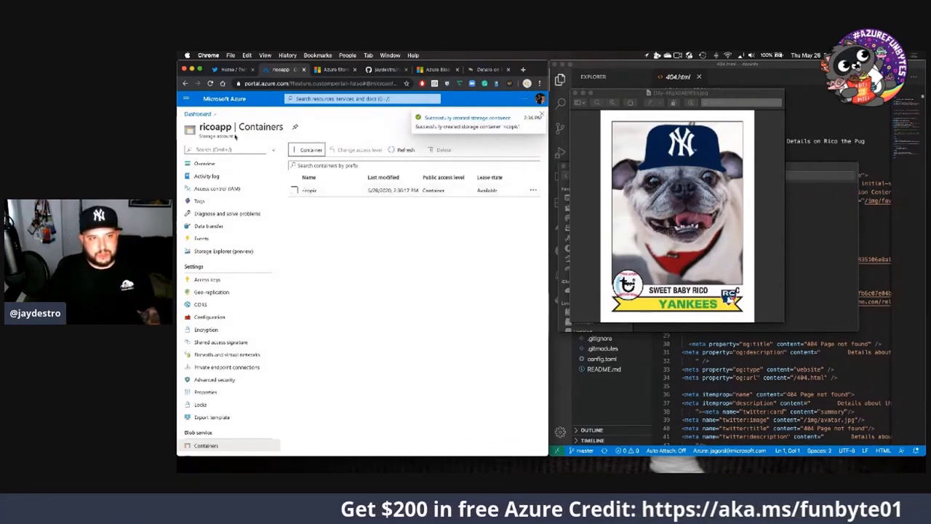
{"action": "left_click", "coordinate": [536, 127]}
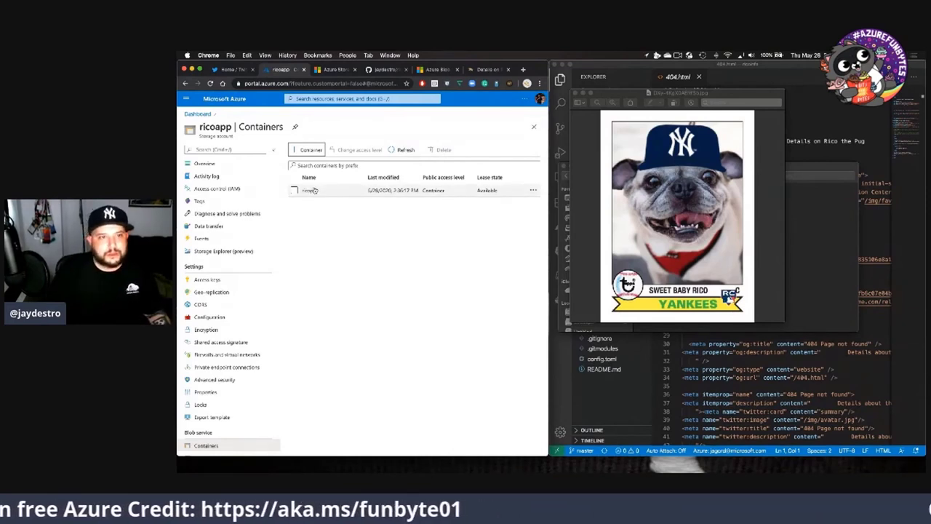
Within the ricopic container, select the pug JPG image for upload
{"action": "left_click", "coordinate": [309, 189]}
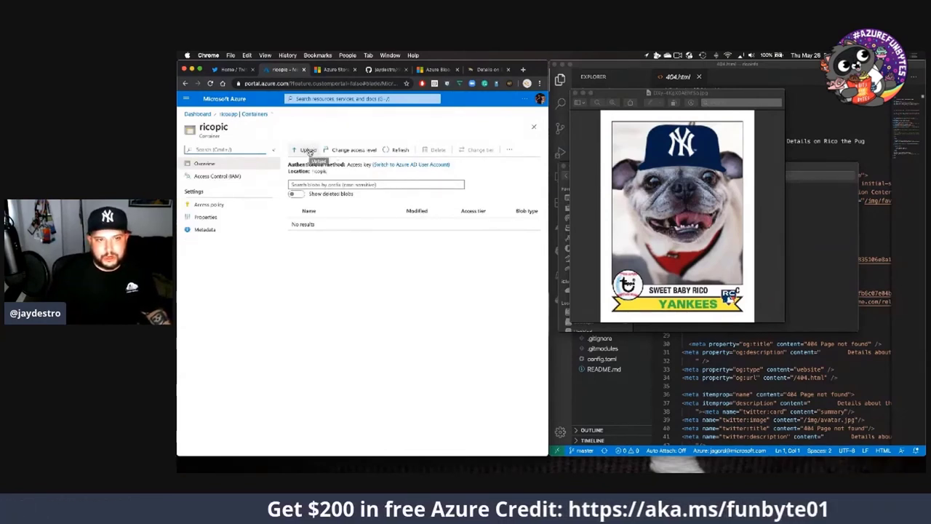
{"action": "left_click", "coordinate": [305, 150]}
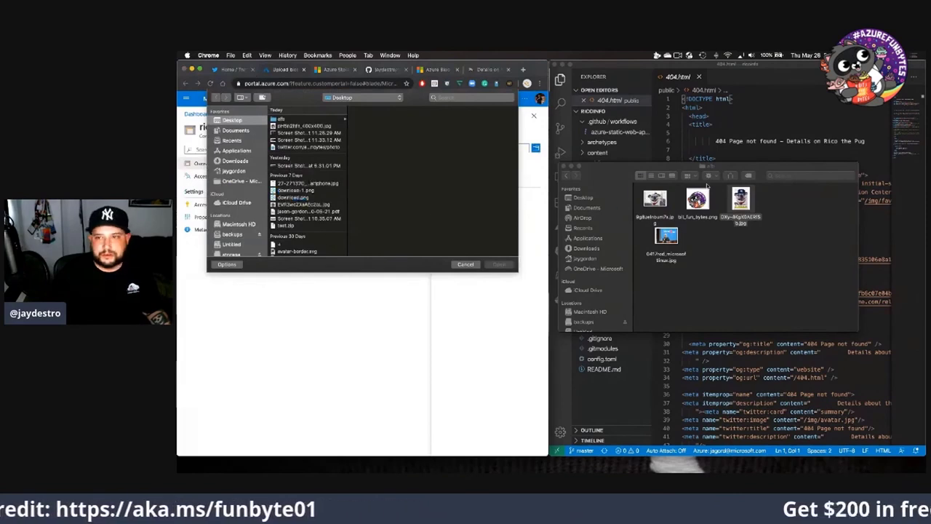
{"action": "left_click", "coordinate": [385, 139]}
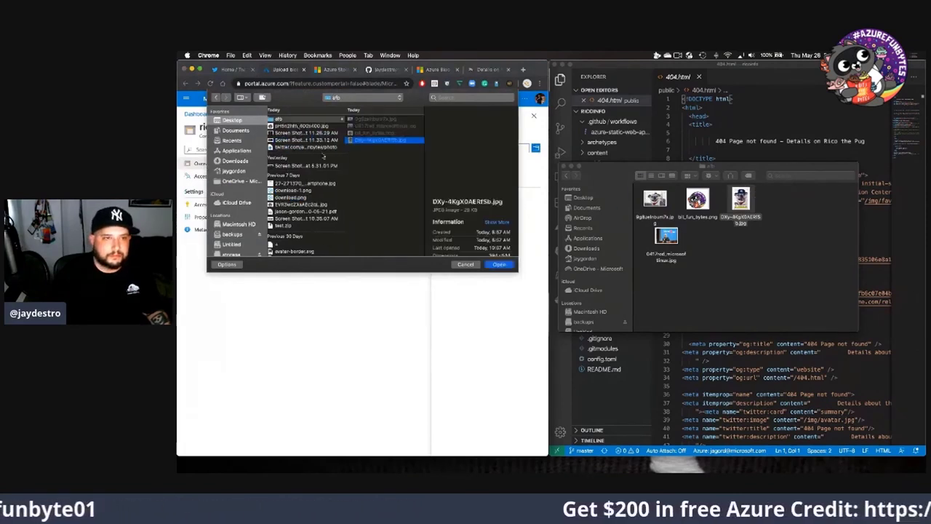
{"action": "left_click", "coordinate": [499, 265]}
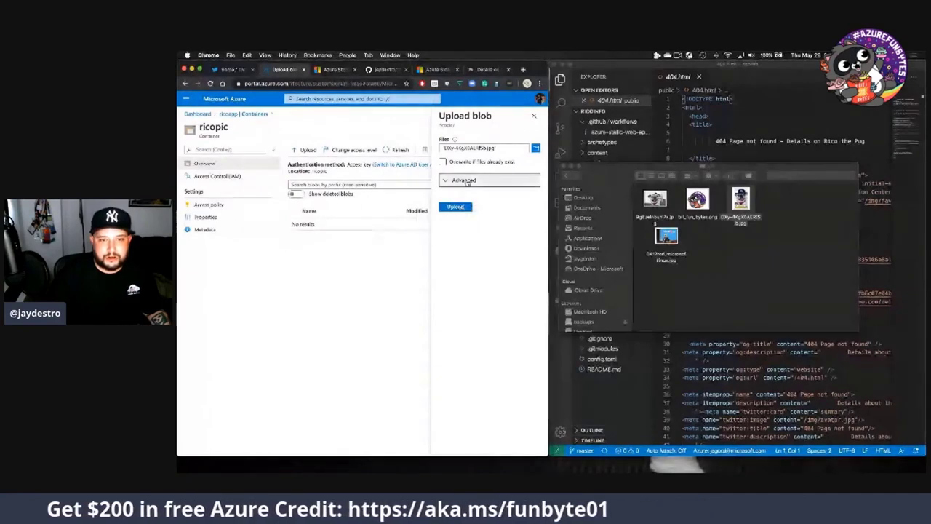
Upload the image to ricopic with default options and view the uploaded blob's details
{"action": "left_click", "coordinate": [464, 180]}
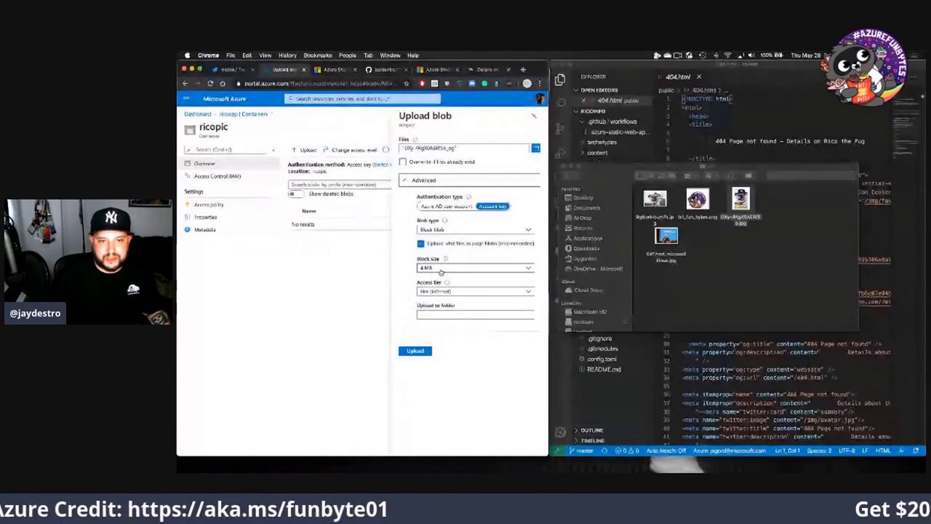
{"action": "left_click", "coordinate": [424, 180]}
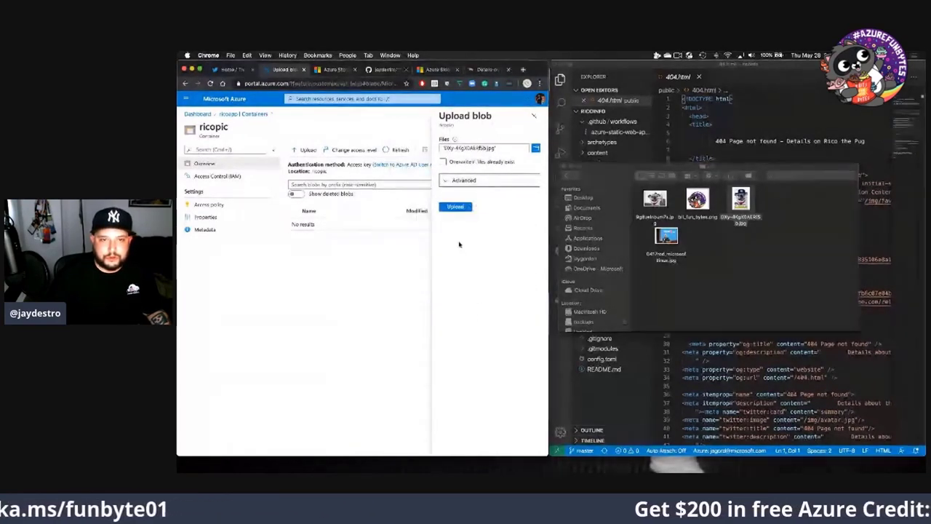
{"action": "left_click", "coordinate": [454, 207]}
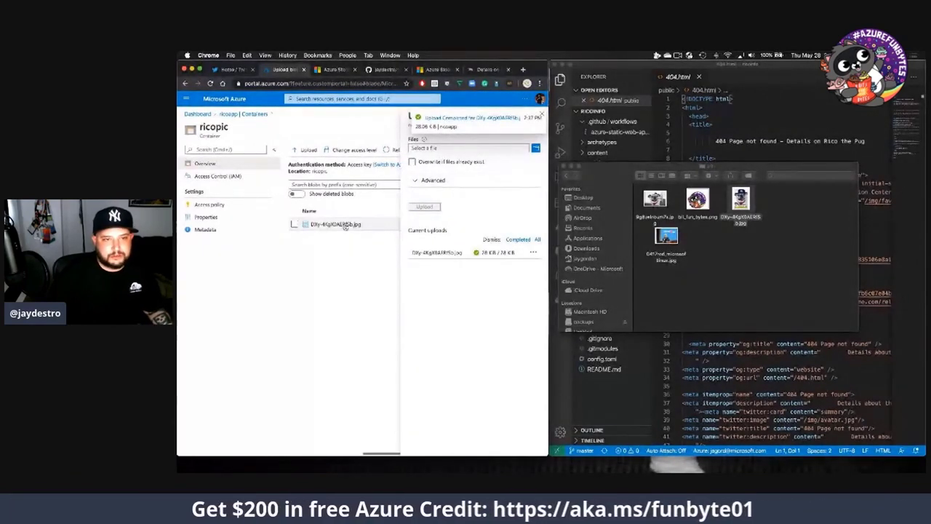
{"action": "left_click", "coordinate": [335, 224]}
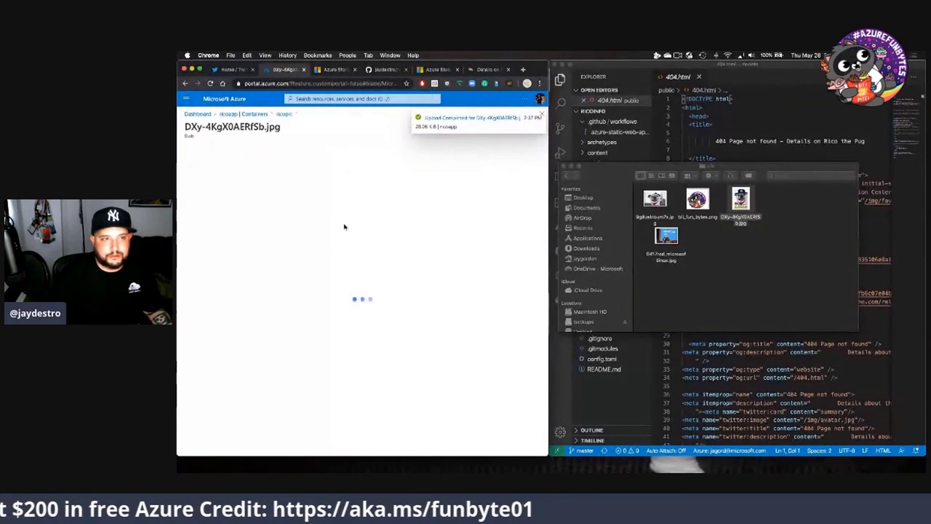